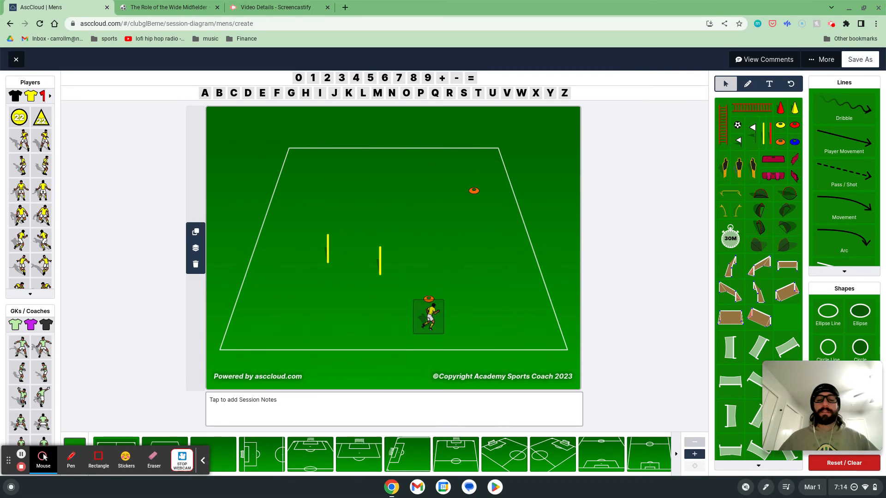
mouse_move(586, 349)
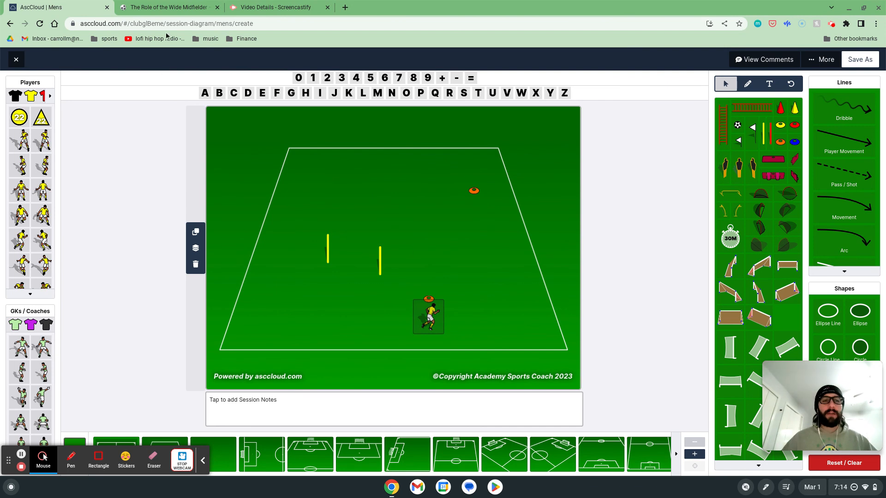
Switch to the Wide Midfielder – Defending eBook tab and scroll down to its table of contents.
click(167, 7)
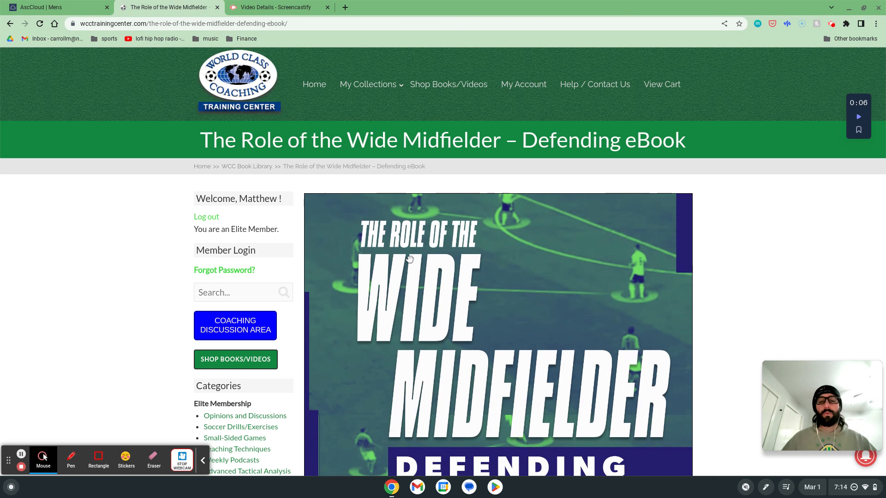
scroll(down, 3)
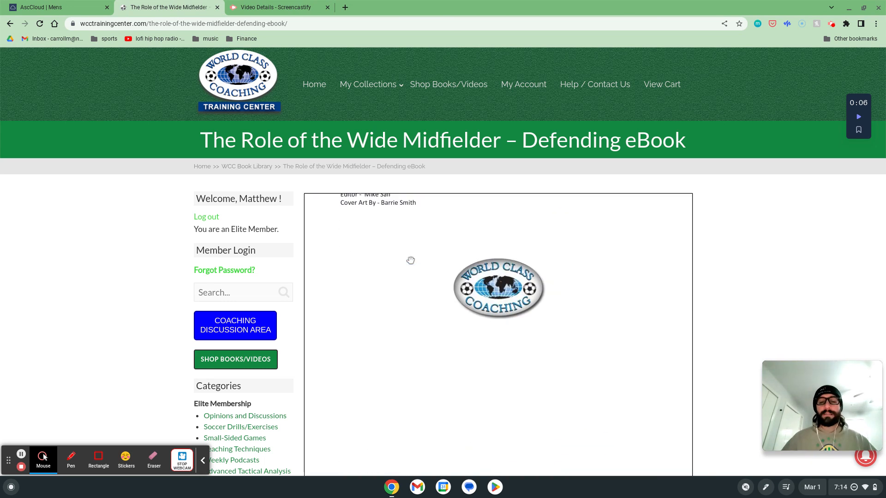
scroll(down, 3)
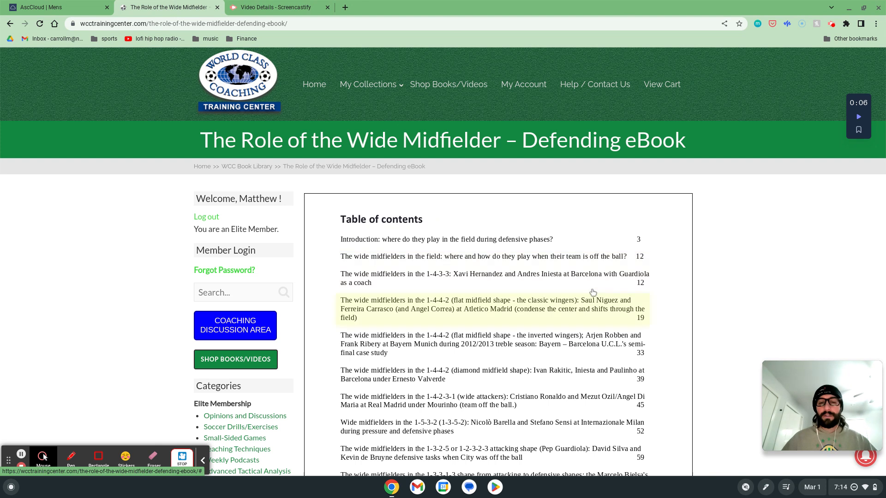
scroll(down, 3)
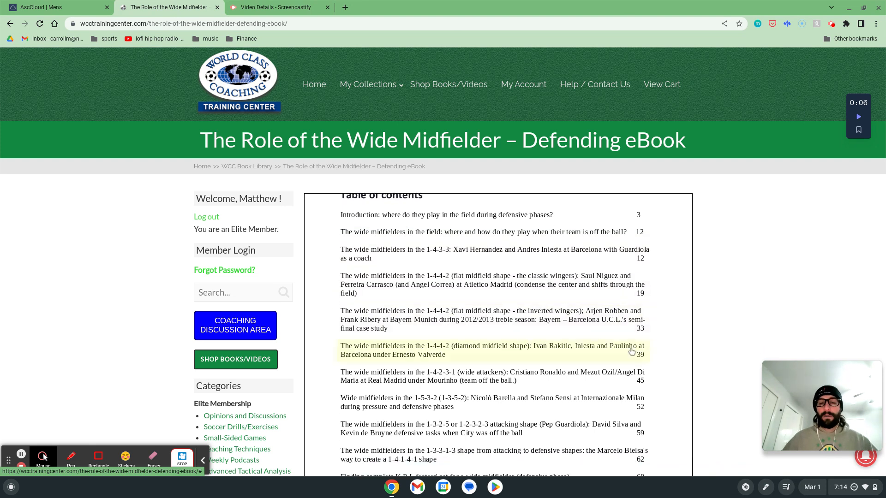
scroll(down, 3)
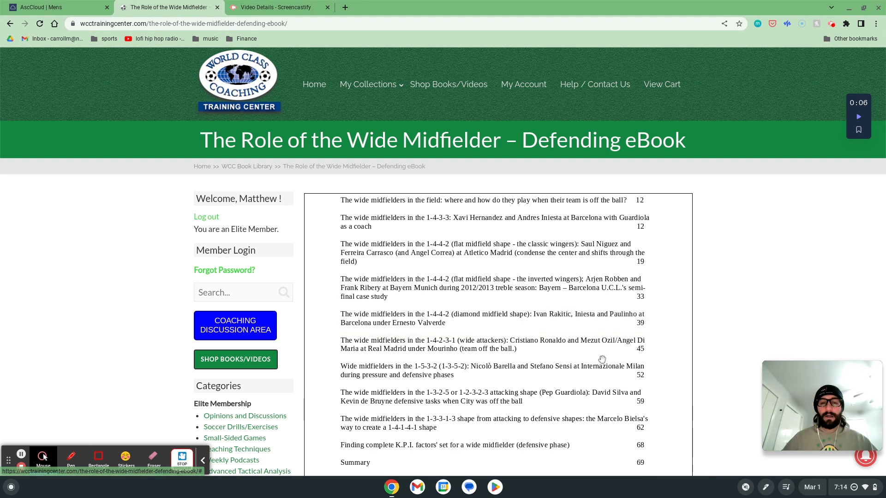
scroll(down, 3)
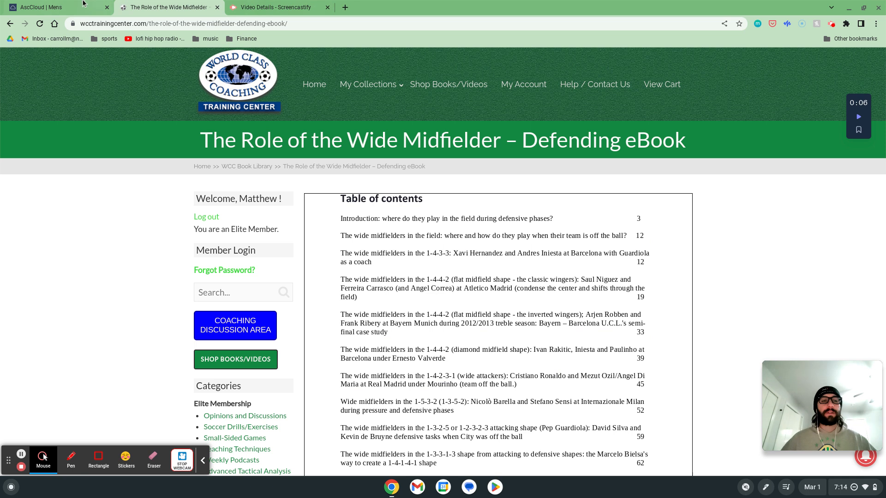
mouse_move(40, 7)
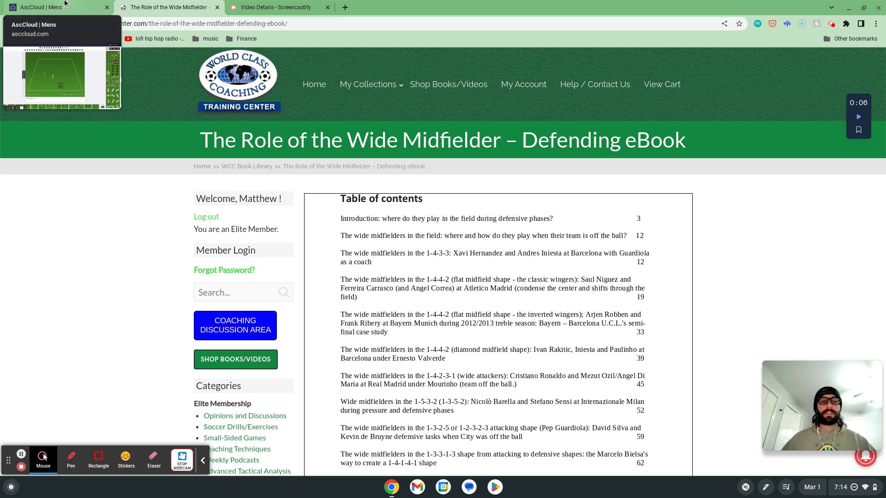
Return to the AscCloud session diagram tab.
click(40, 7)
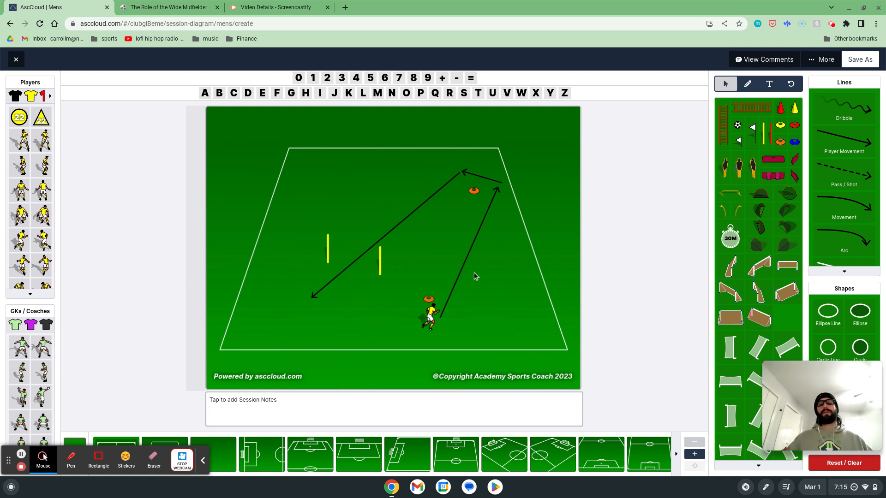
mouse_move(501, 229)
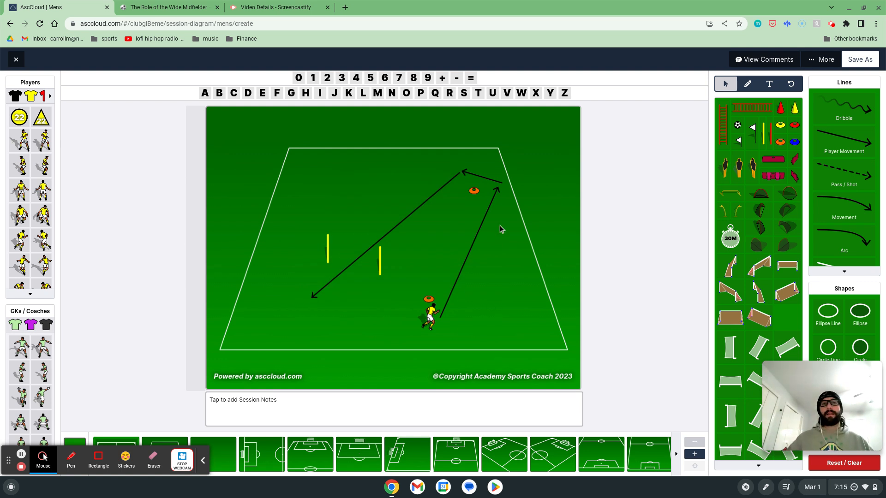
mouse_move(768, 272)
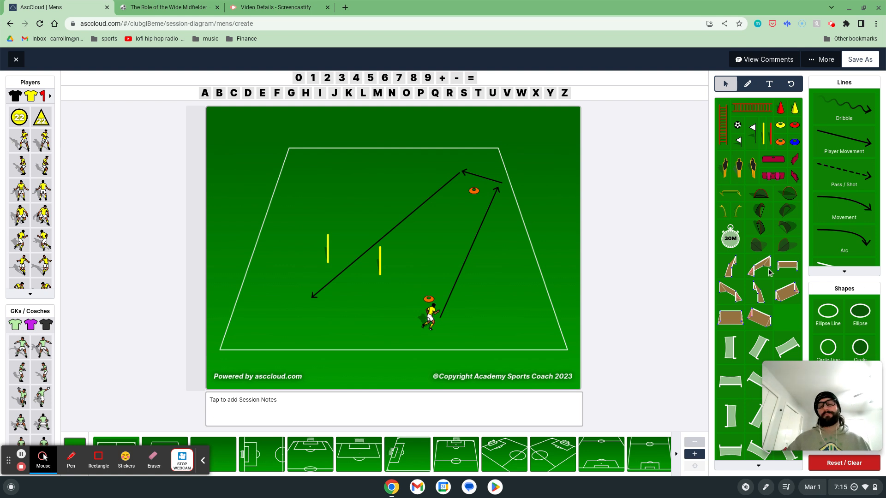
mouse_move(559, 321)
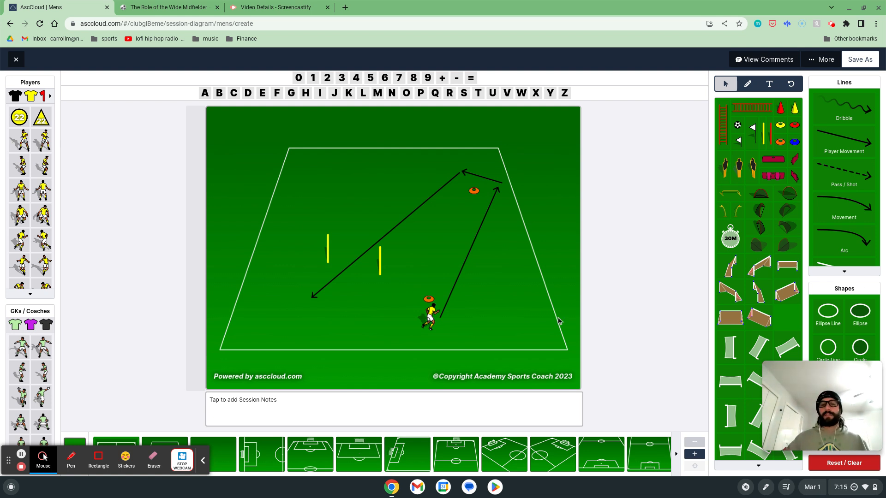
mouse_move(582, 221)
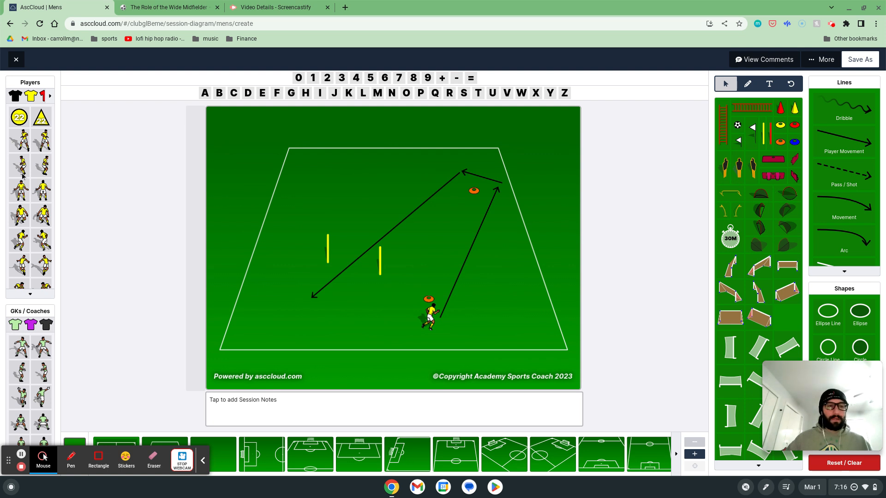
Add a yellow player beside the first, pass toward the cone, and white player beyond the end line.
click(395, 240)
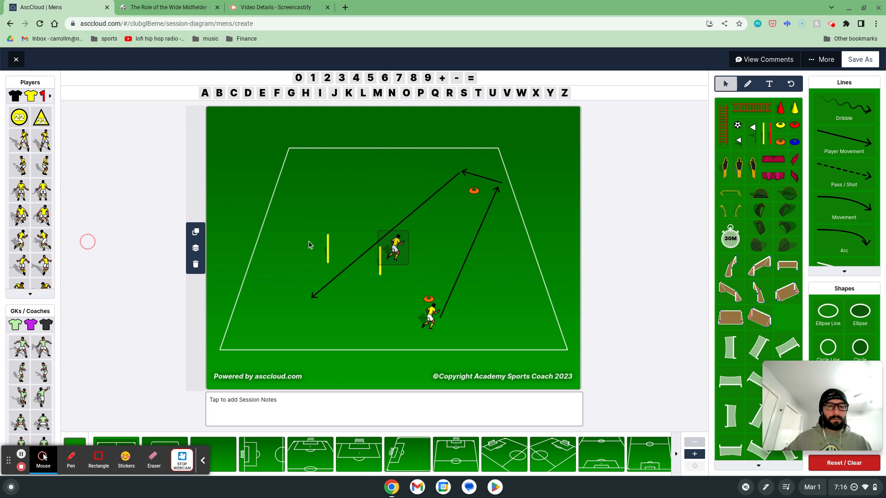
drag(392, 247, 388, 309)
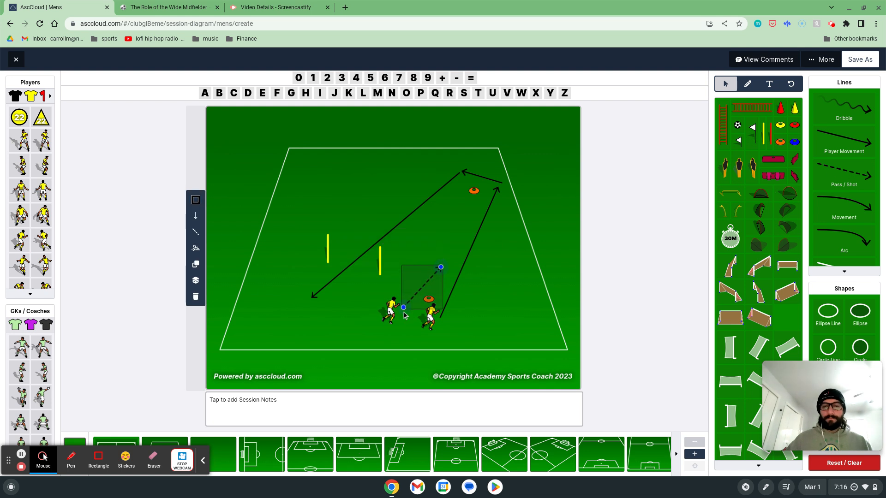
drag(441, 266, 468, 180)
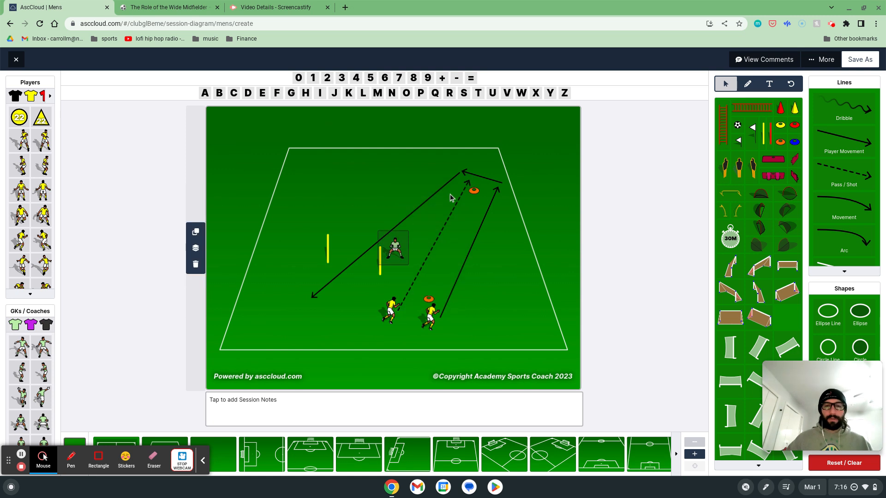
drag(394, 247, 420, 132)
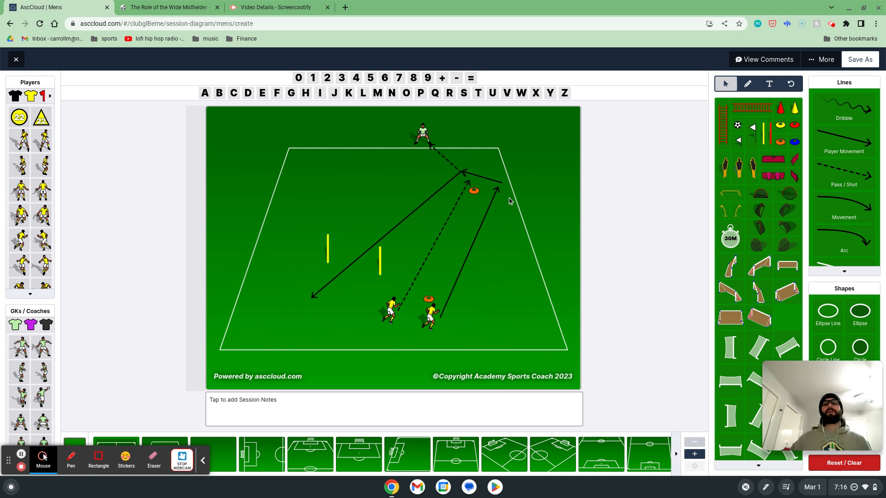
mouse_move(329, 290)
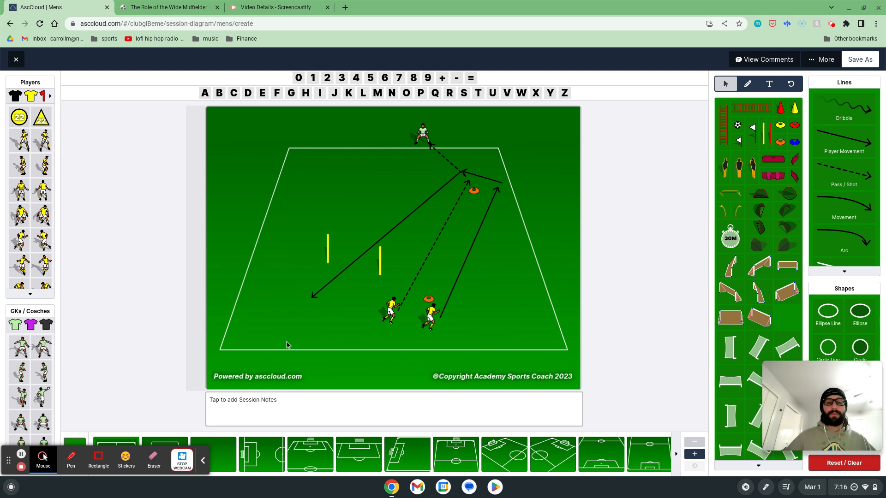
Clear all items from the pitch and add a blue disc cone.
click(843, 462)
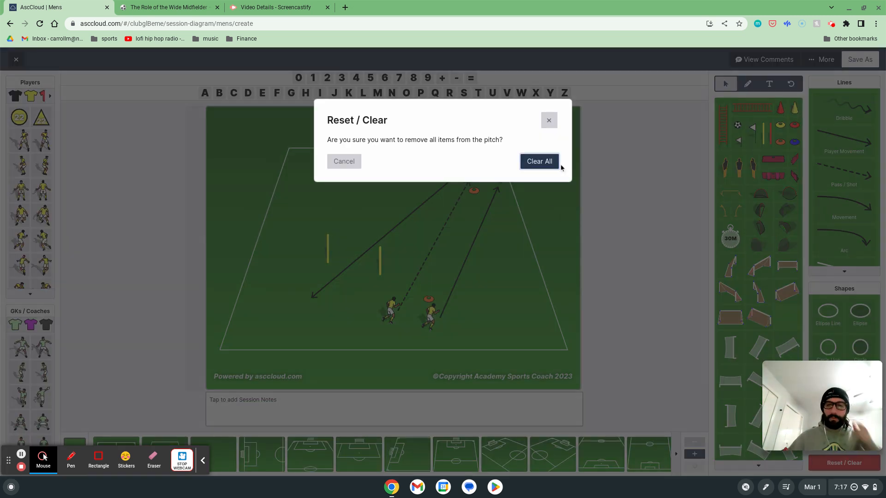
click(538, 161)
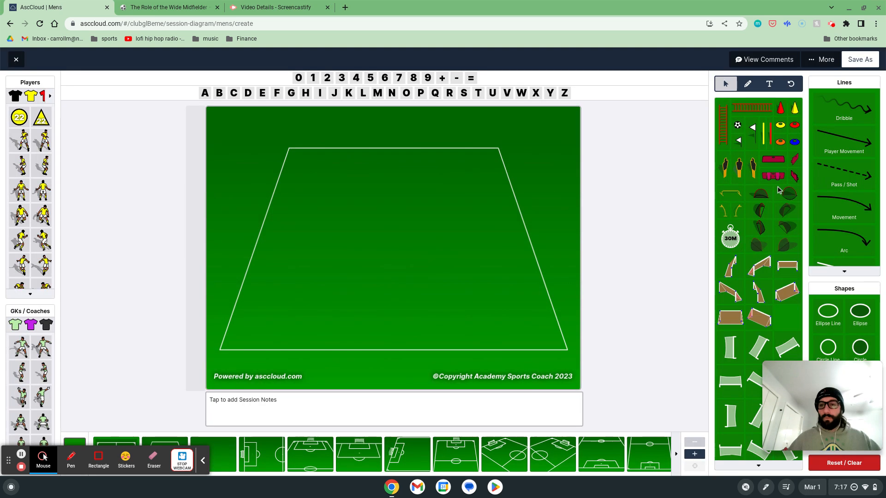
click(793, 142)
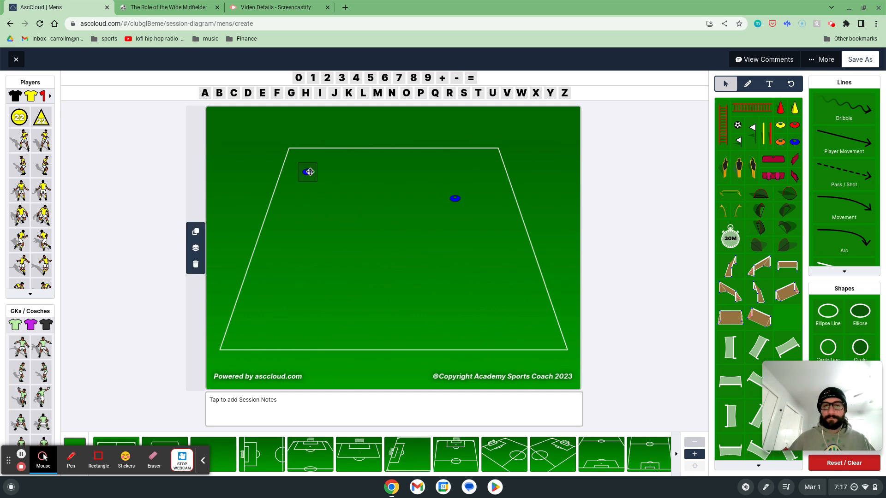
Move blue cones to both top corners, then place yellow and black players by the cones.
drag(308, 172, 499, 151)
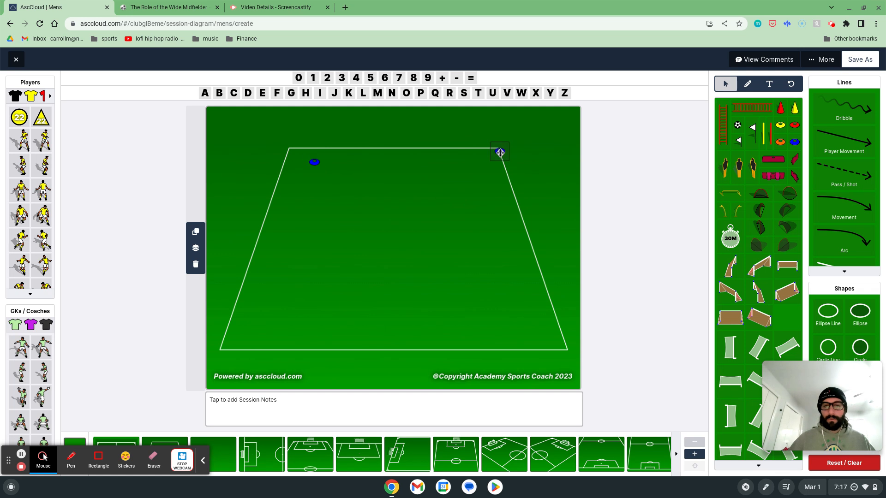
drag(499, 151, 295, 144)
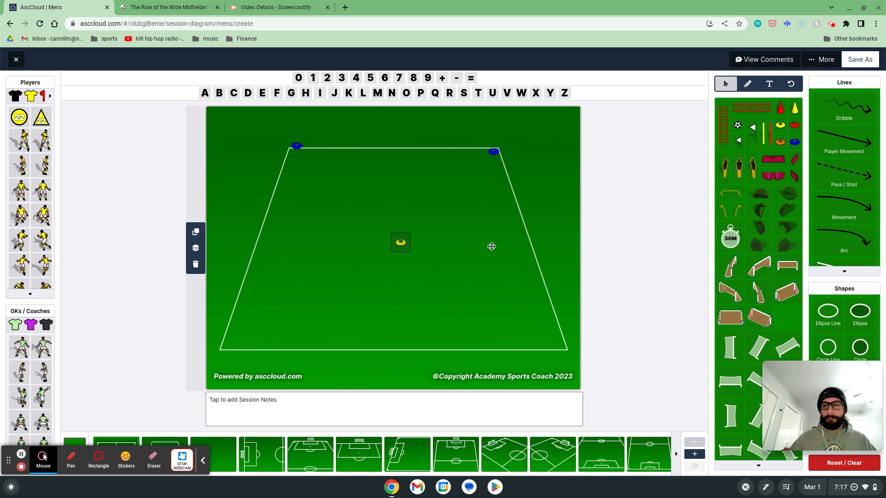
mouse_move(752, 237)
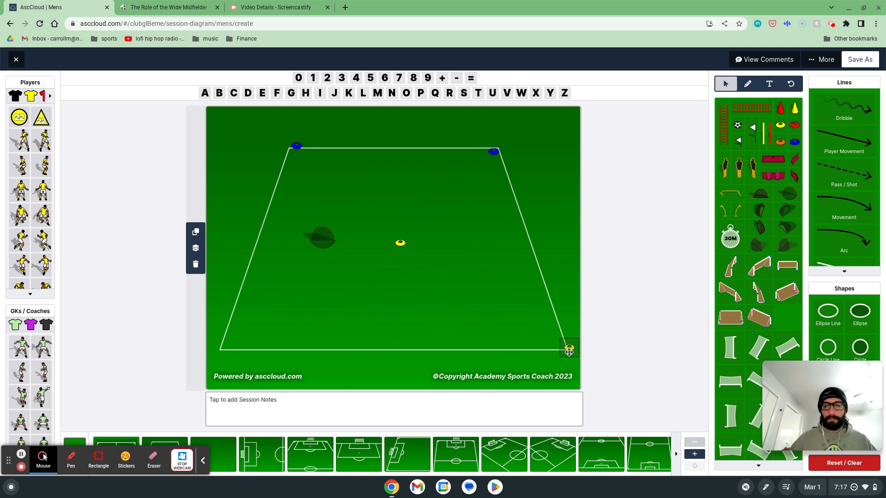
drag(568, 348, 393, 248)
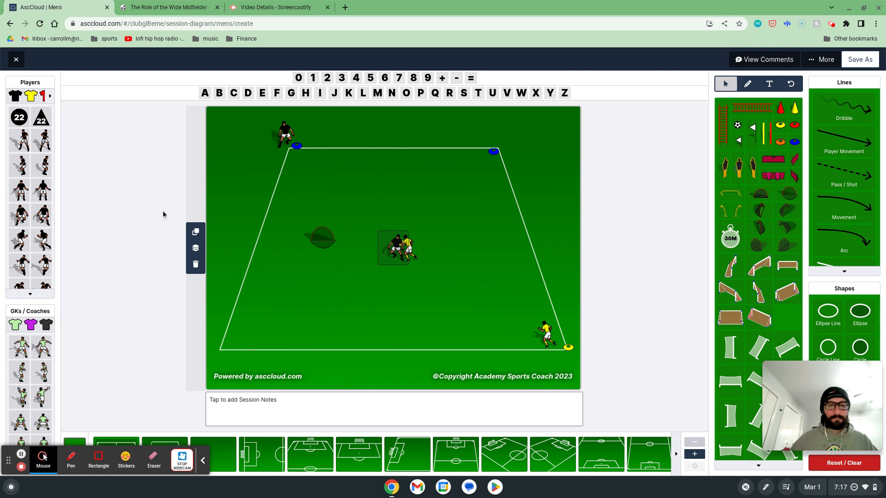
drag(395, 247, 508, 135)
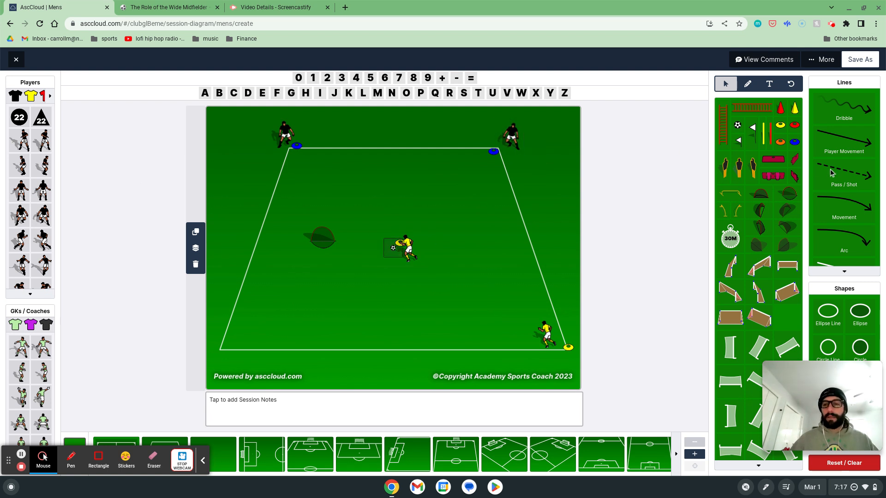
Remove the trial pass and run arrows and draw a pass line from the bottom-right player.
drag(395, 246, 440, 267)
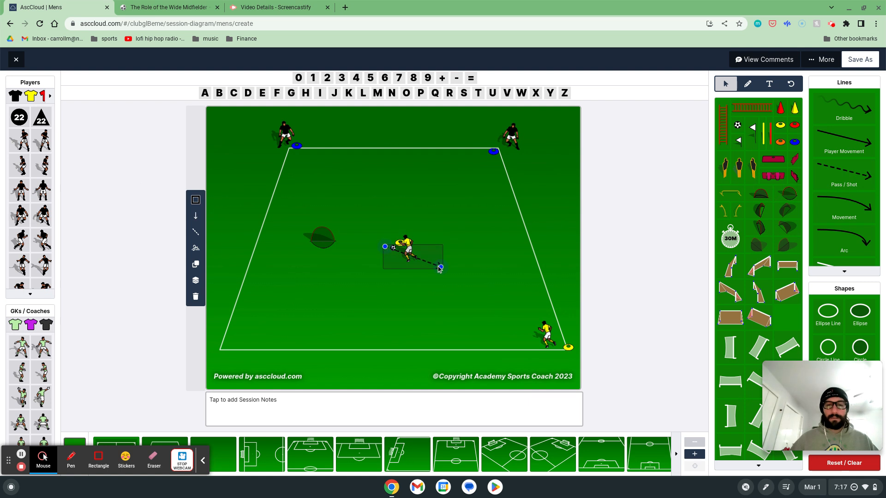
drag(439, 267, 300, 146)
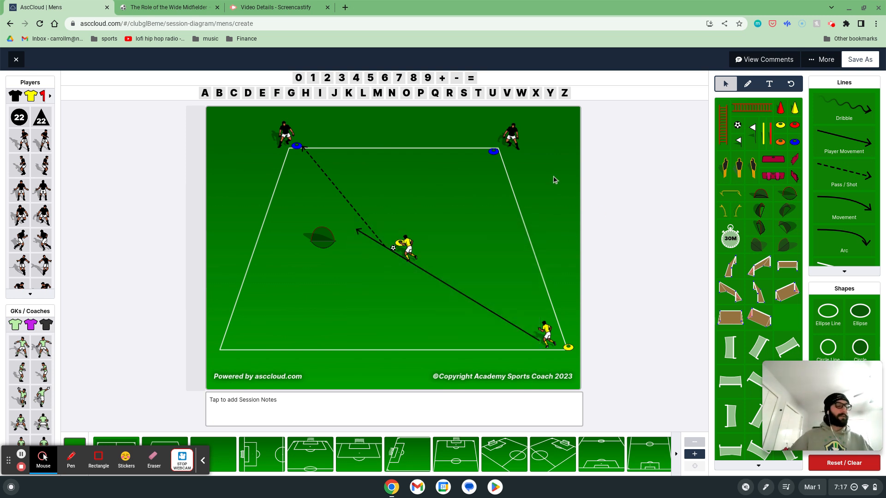
mouse_move(454, 243)
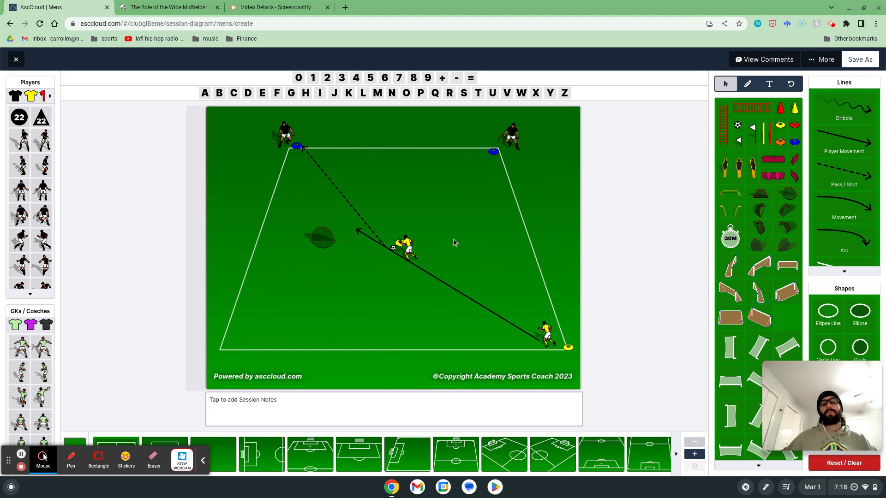
mouse_move(411, 207)
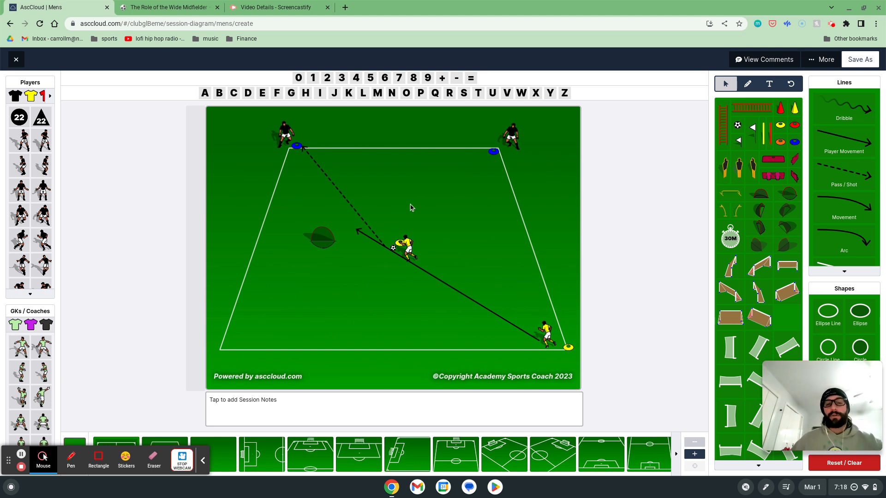
click(405, 247)
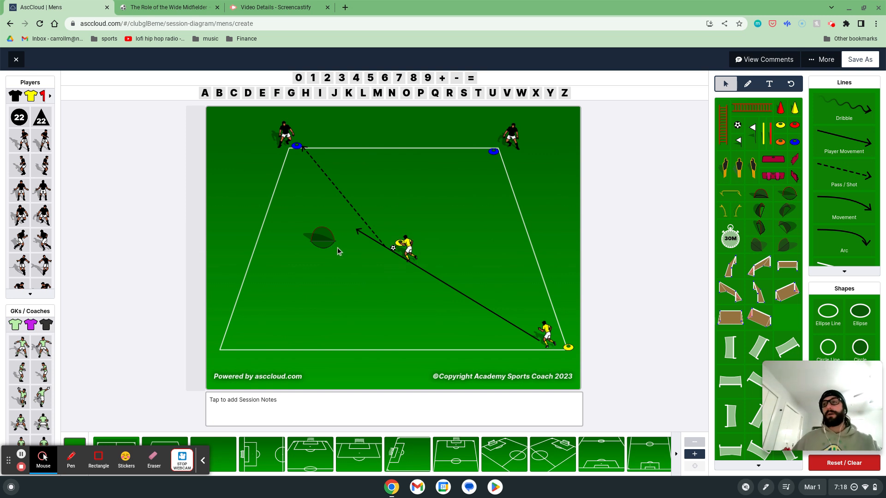
mouse_move(350, 259)
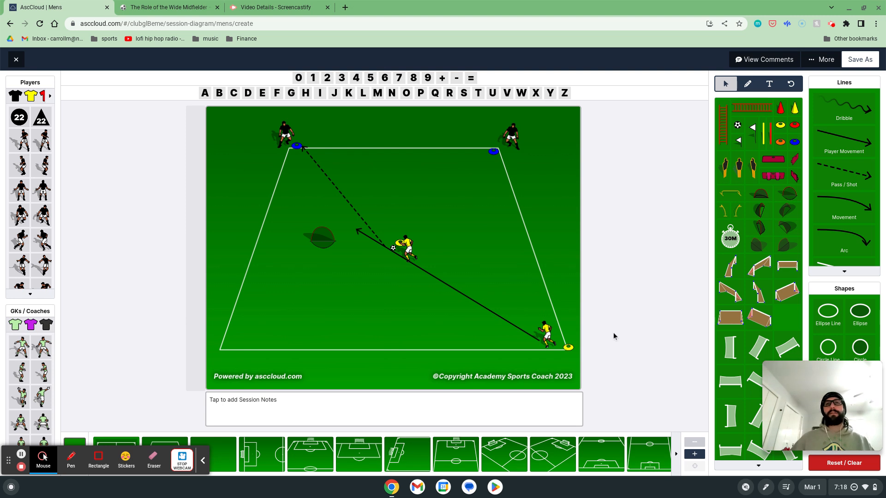
mouse_move(589, 345)
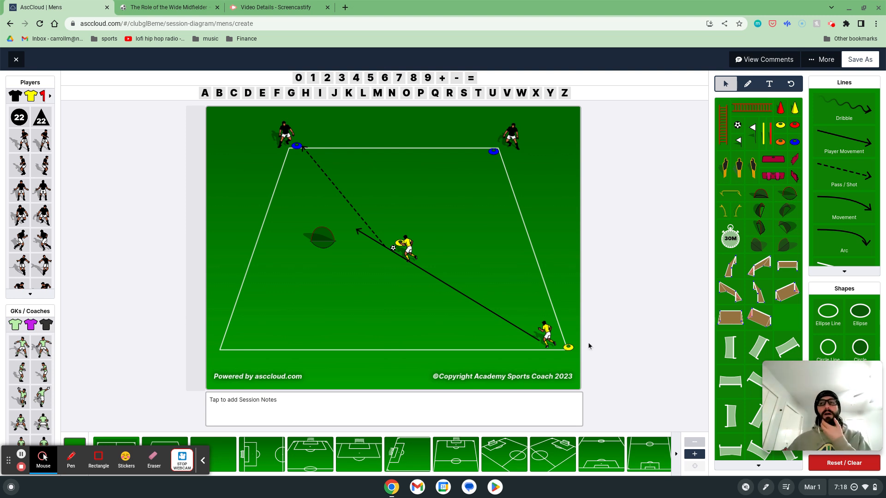
mouse_move(412, 286)
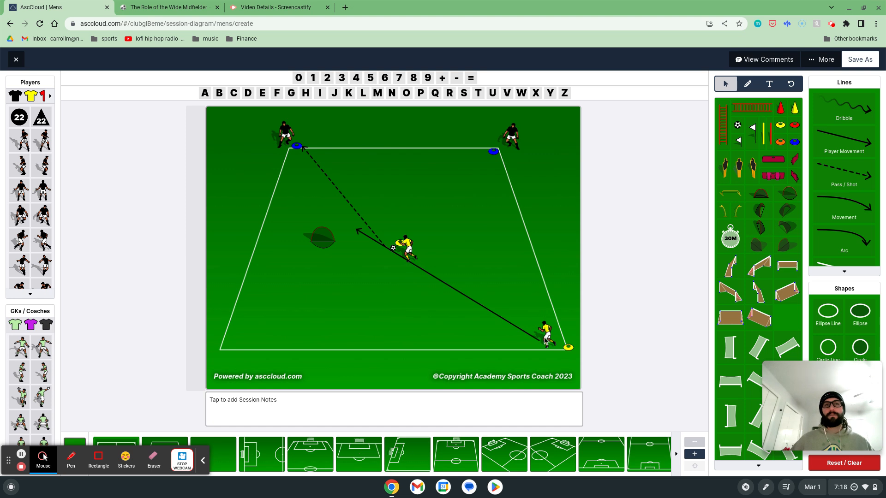
mouse_move(368, 185)
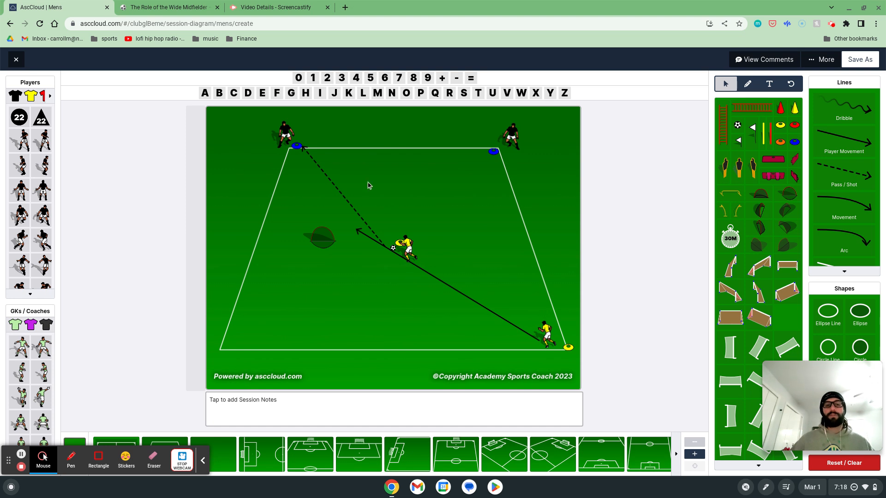
mouse_move(503, 209)
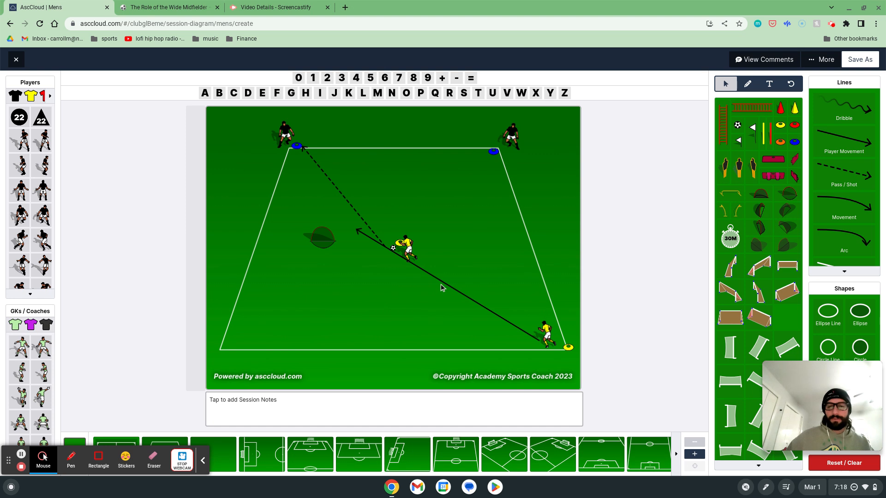
click(440, 287)
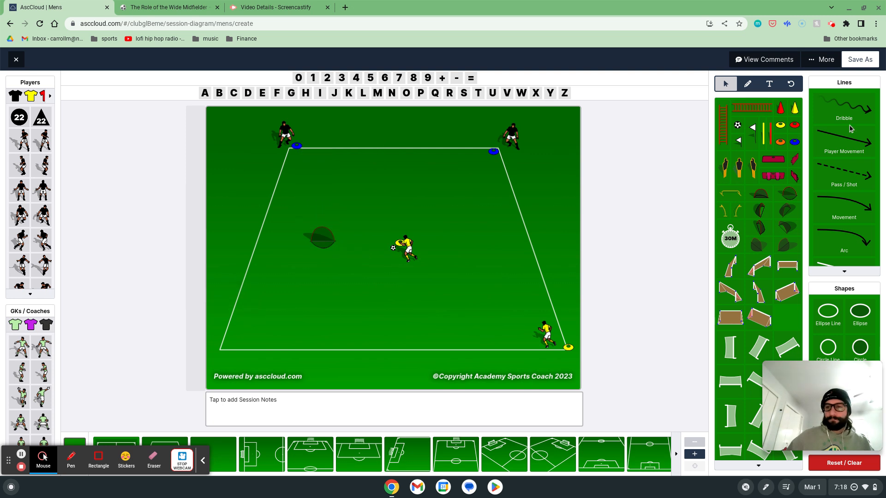
drag(440, 267, 534, 313)
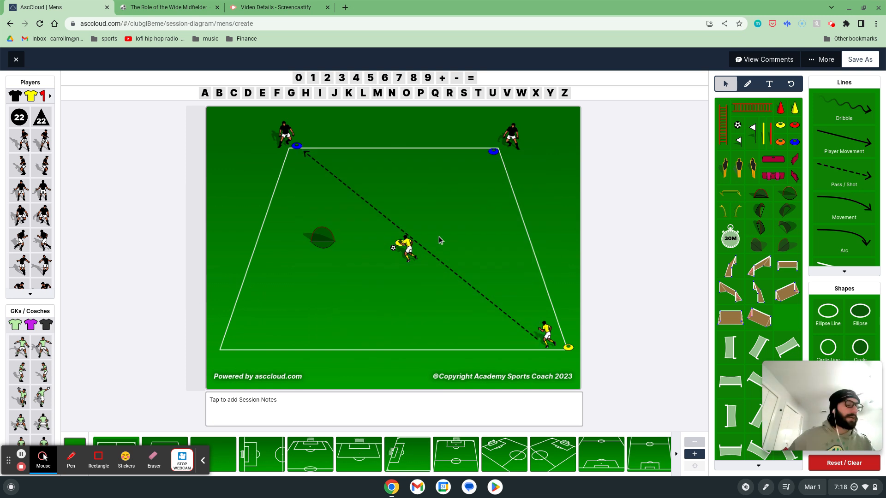
mouse_move(428, 235)
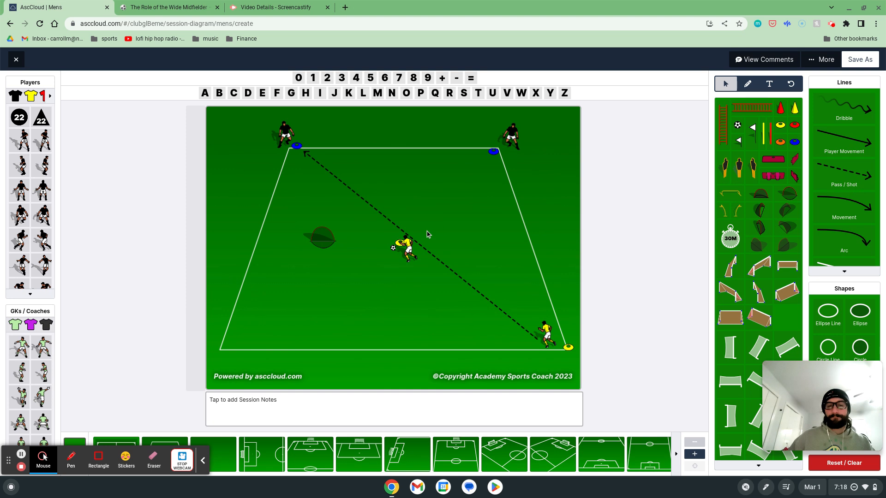
mouse_move(360, 265)
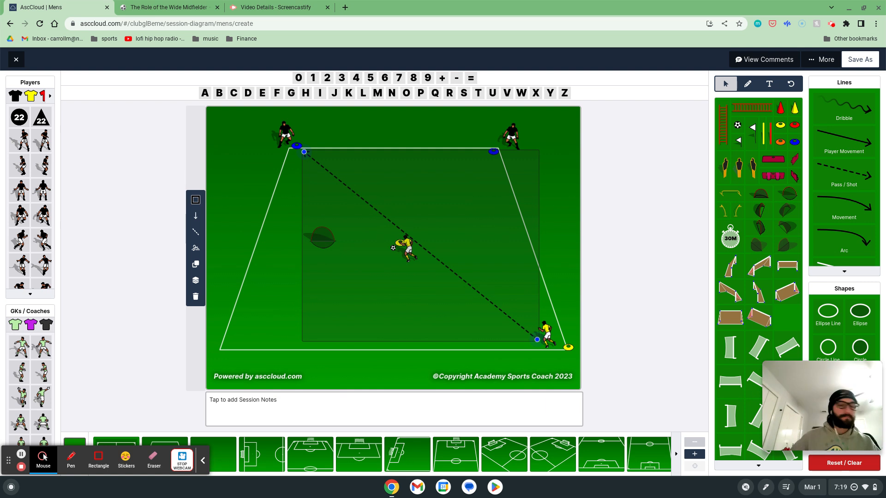
Clear all pitch items, put a yellow stick on the bottom edge, and pick a small goal.
click(843, 463)
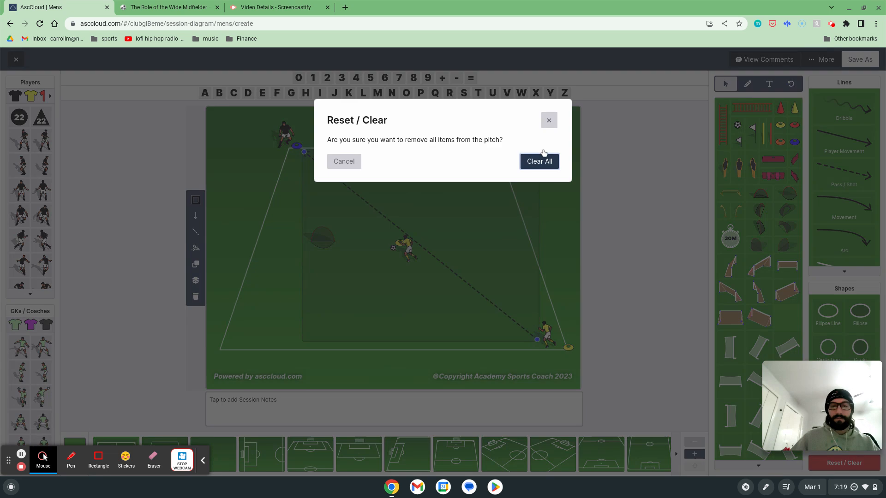
click(538, 161)
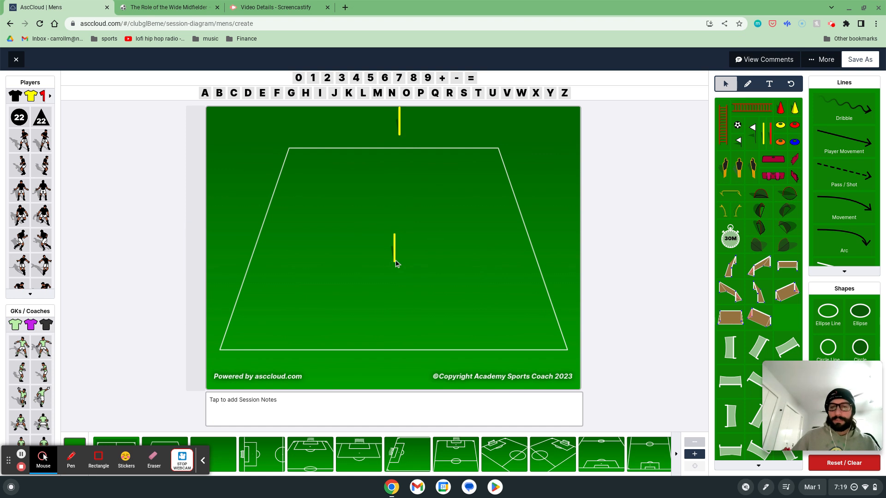
drag(394, 252, 398, 375)
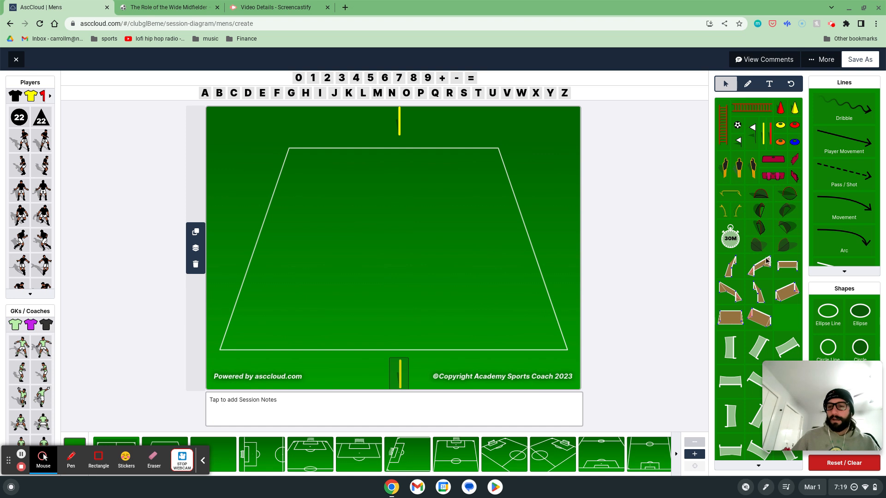
mouse_move(760, 226)
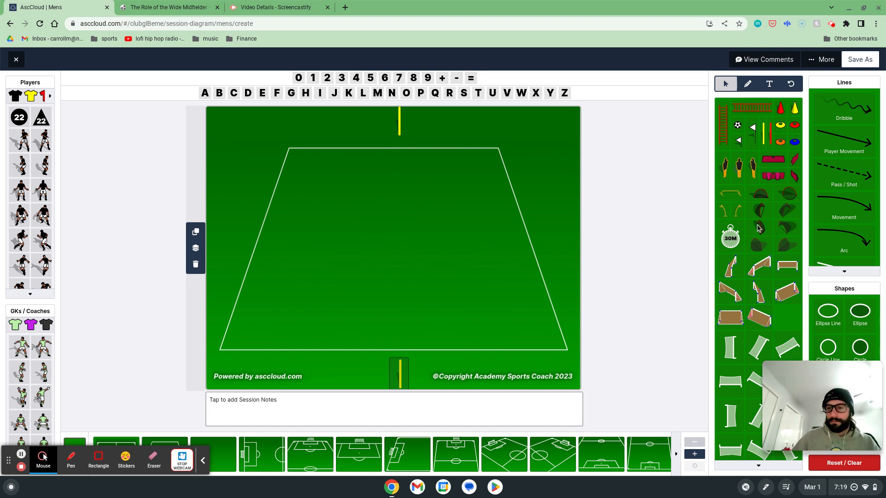
click(758, 196)
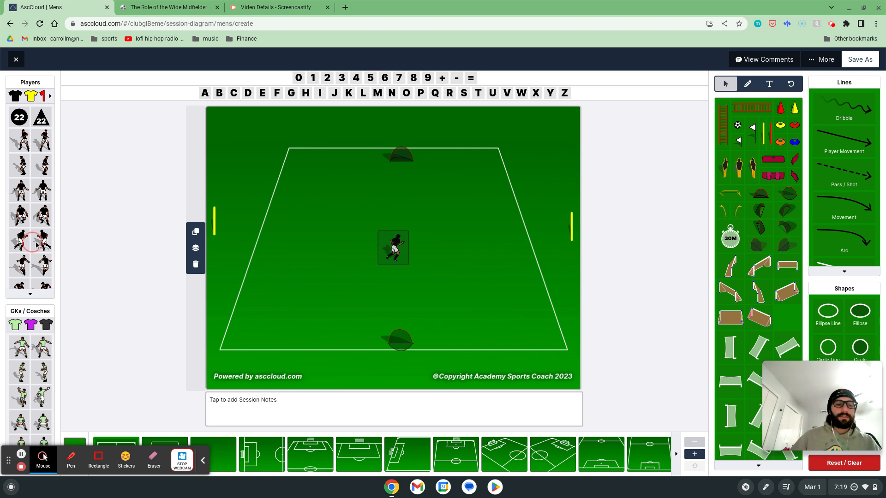
Place a black player, arrange yellow players in the top row, and drop a ball by the goal.
drag(392, 247, 458, 264)
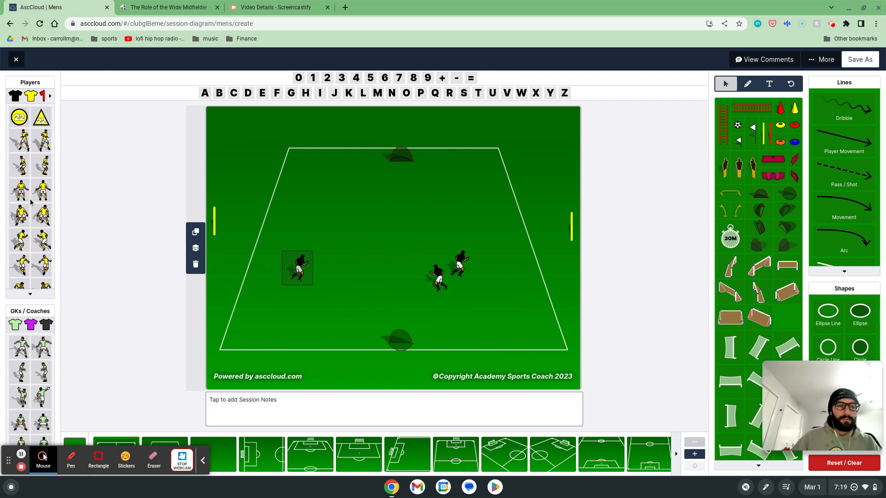
drag(297, 267, 429, 172)
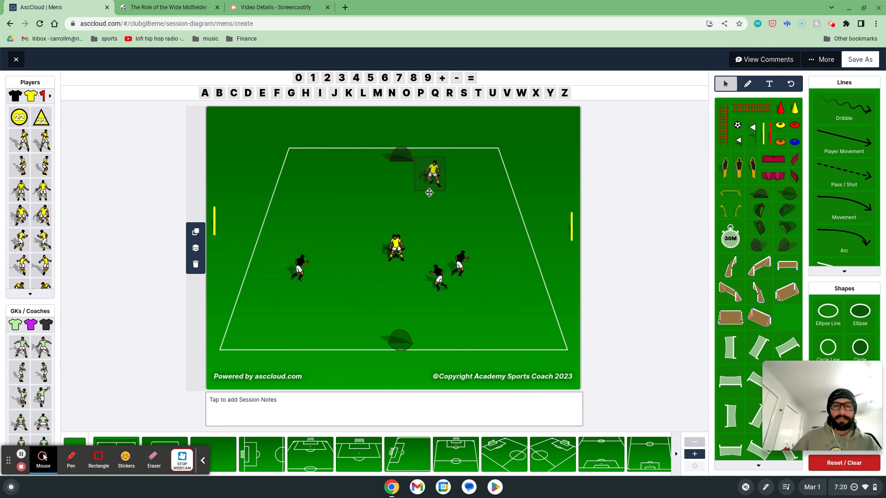
drag(430, 173, 395, 189)
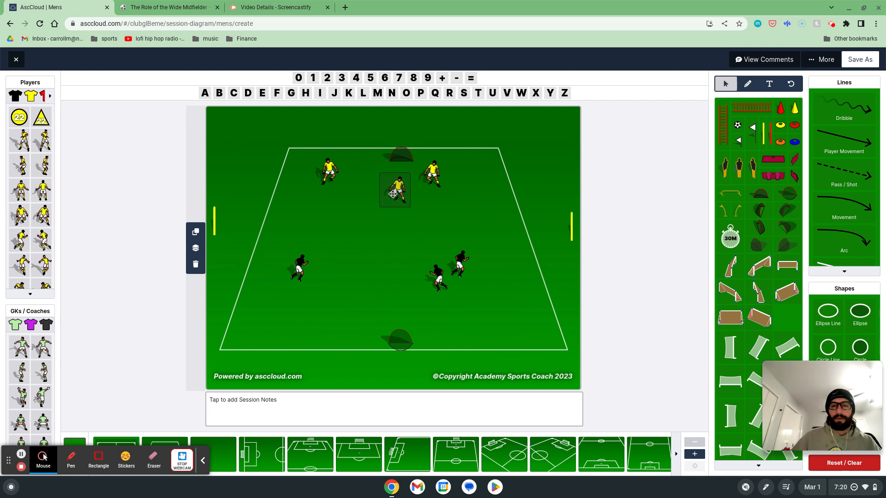
drag(395, 189, 452, 194)
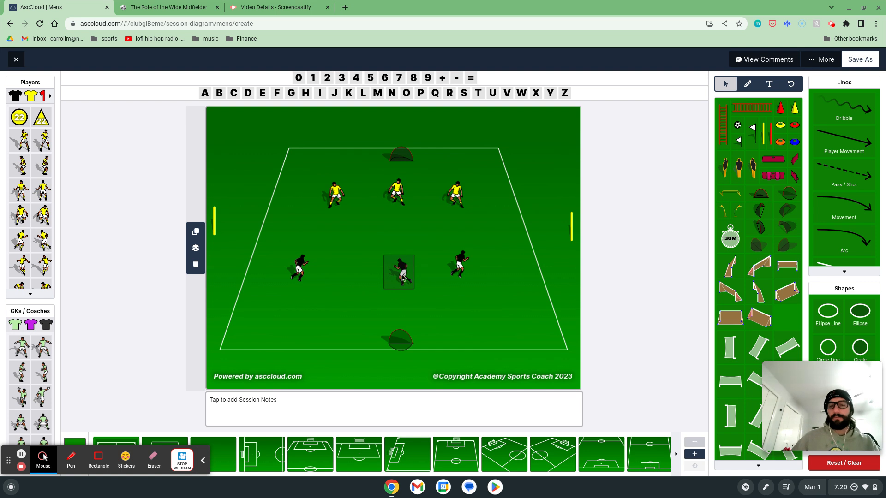
drag(398, 271, 405, 263)
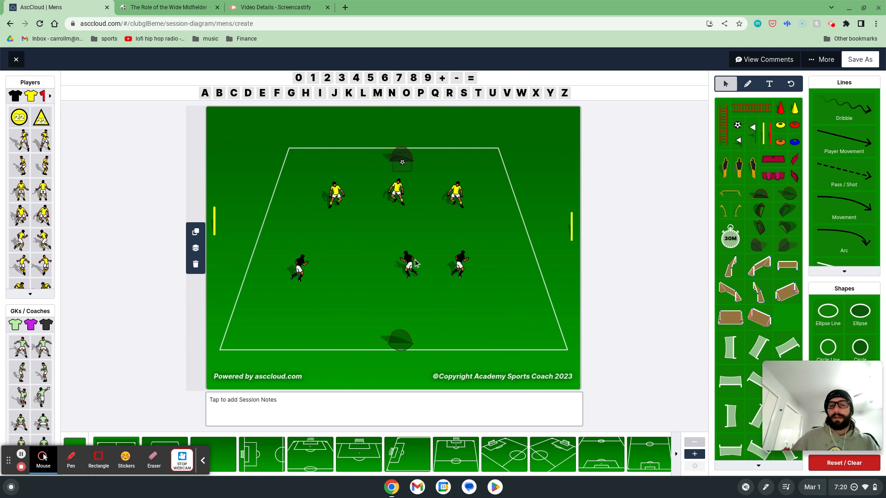
Add a movement arrow at the middle black player and stretch it to the right yellow stick.
click(404, 266)
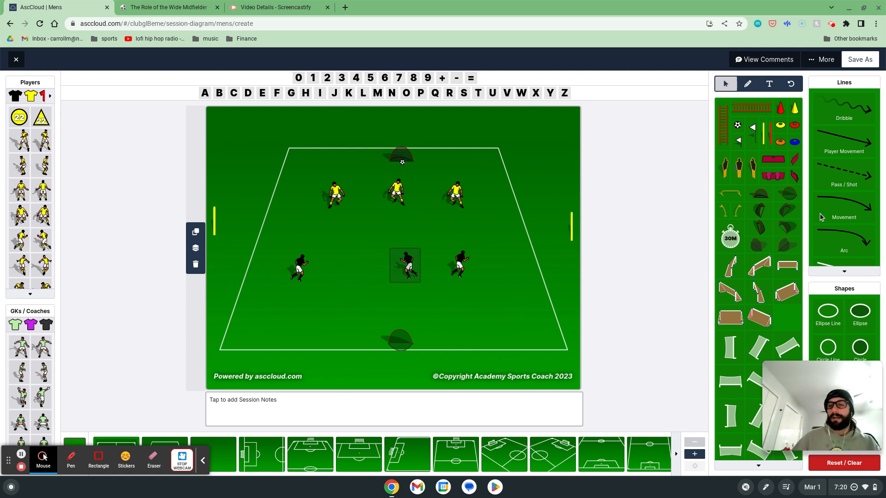
drag(345, 229, 440, 266)
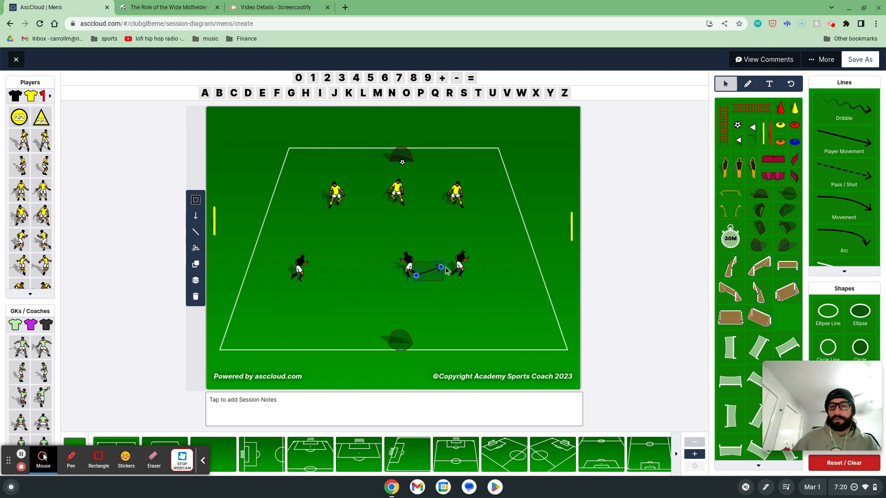
drag(440, 266, 576, 239)
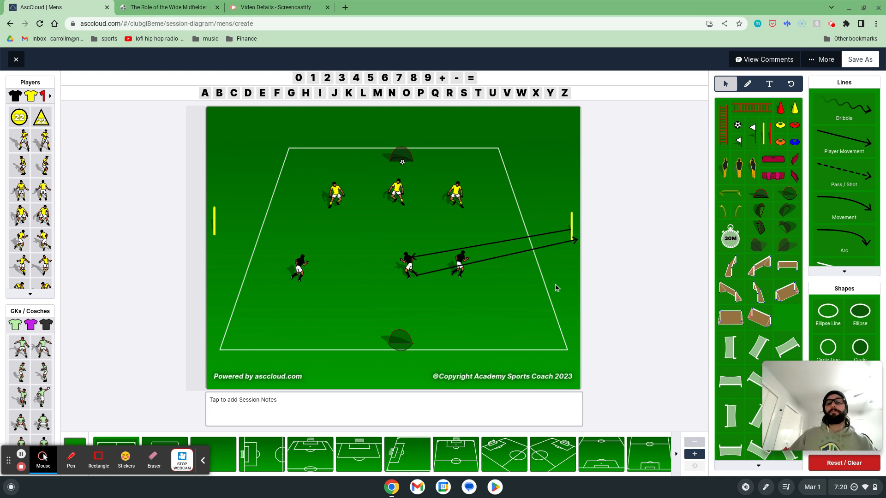
mouse_move(251, 221)
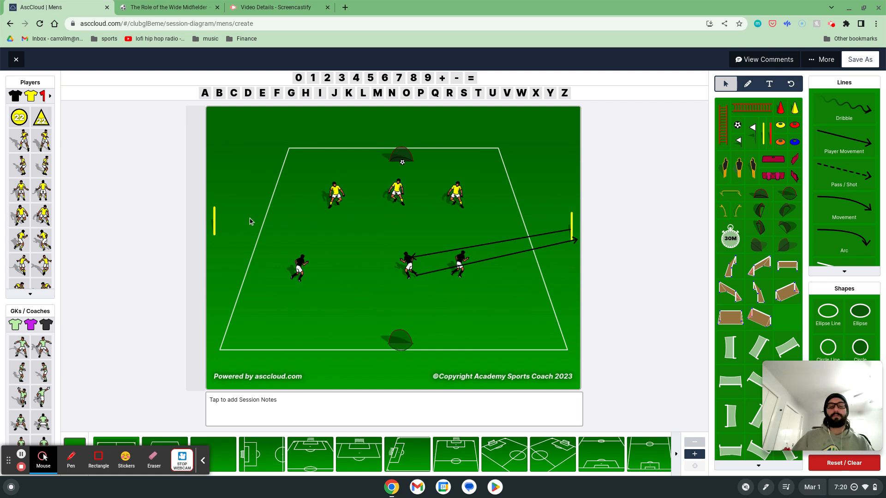
mouse_move(410, 239)
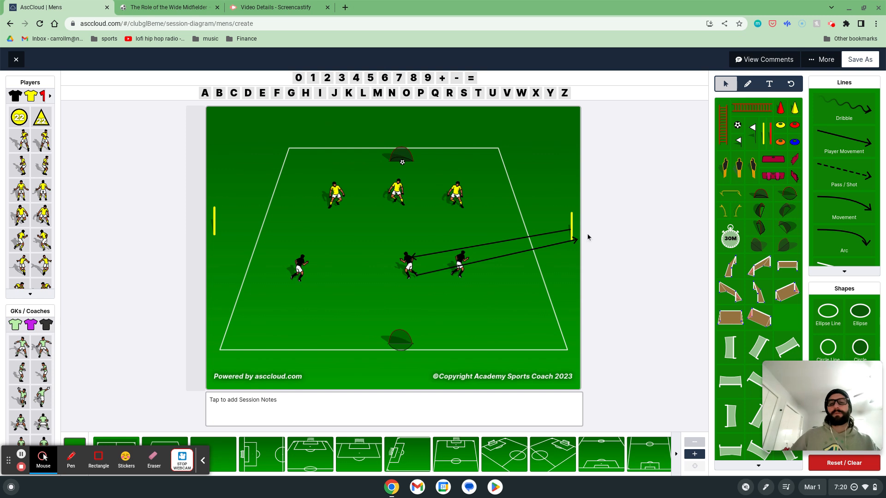
mouse_move(459, 247)
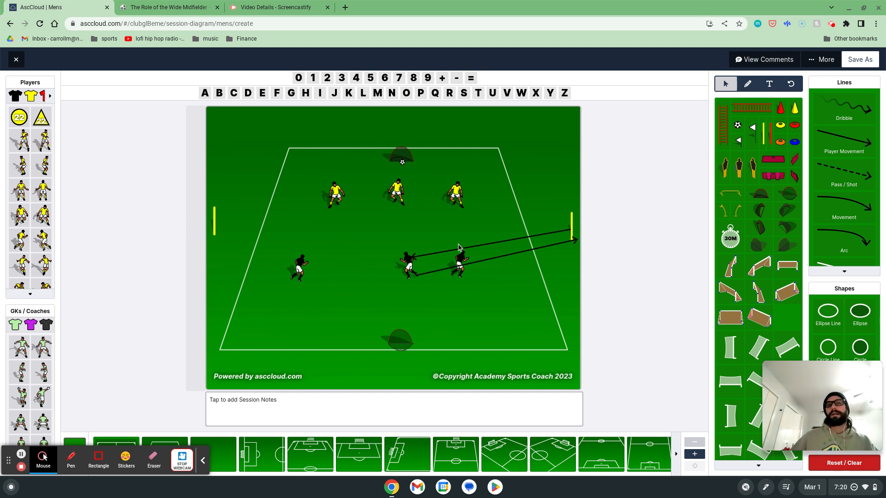
mouse_move(458, 247)
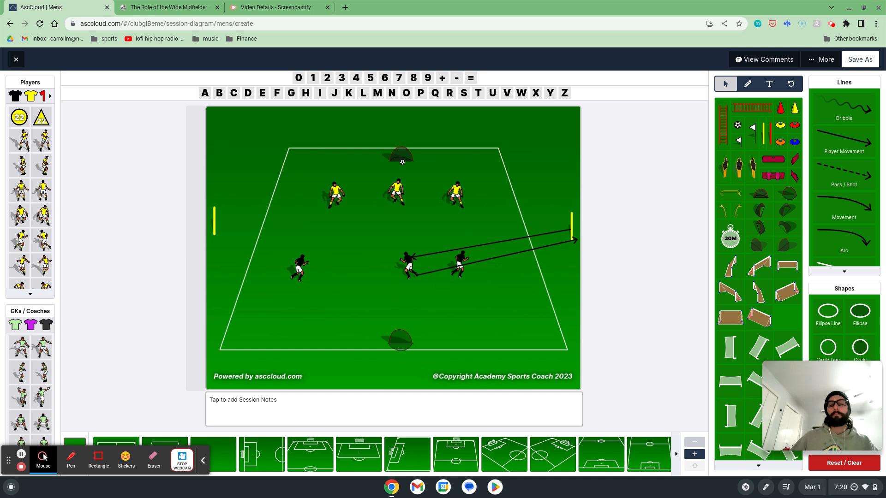
mouse_move(405, 169)
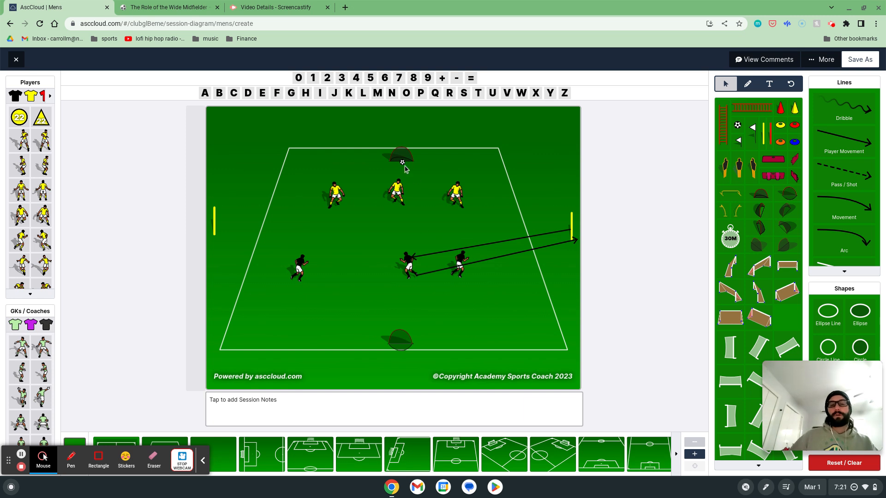
Select the ball by the top goal and shift the central black player into place.
click(401, 158)
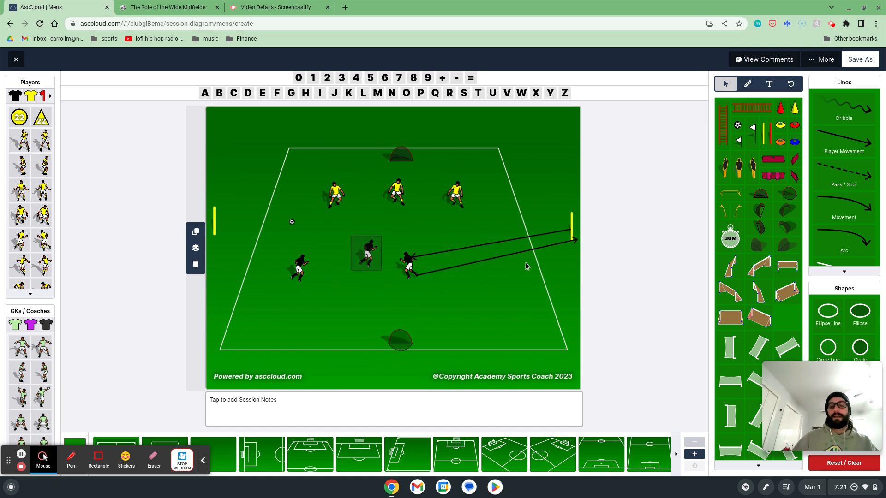
mouse_move(418, 274)
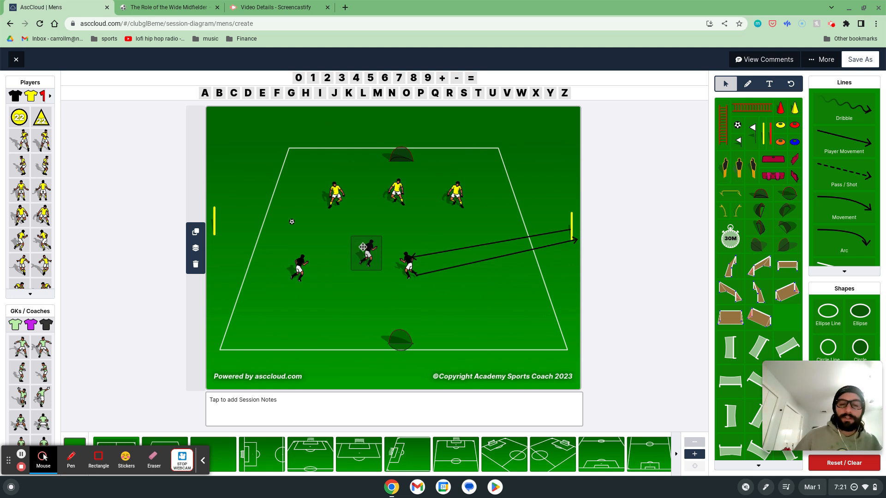
drag(366, 252, 297, 267)
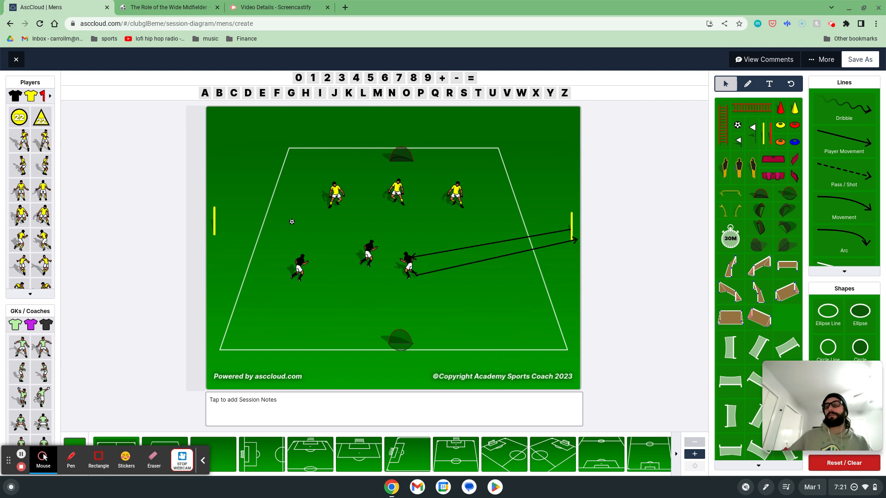
mouse_move(432, 338)
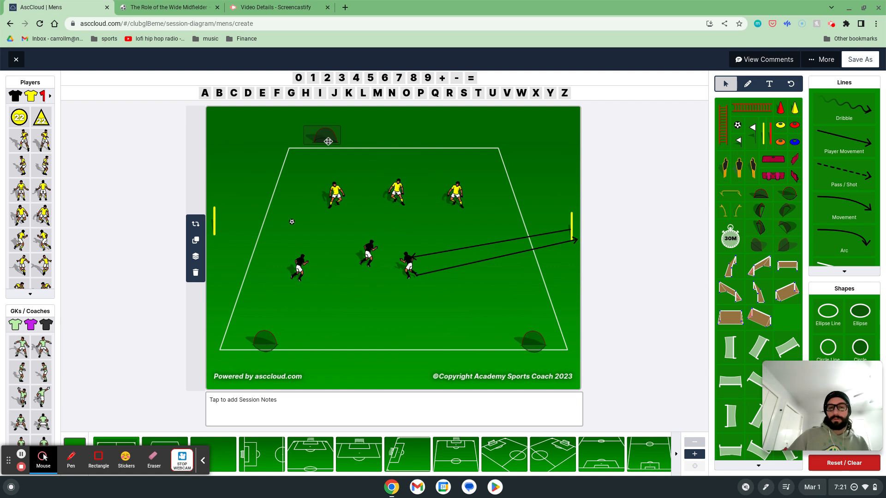
Move a goal toward the top-left corner, add a second at top right, and put the ball there.
drag(322, 136, 395, 246)
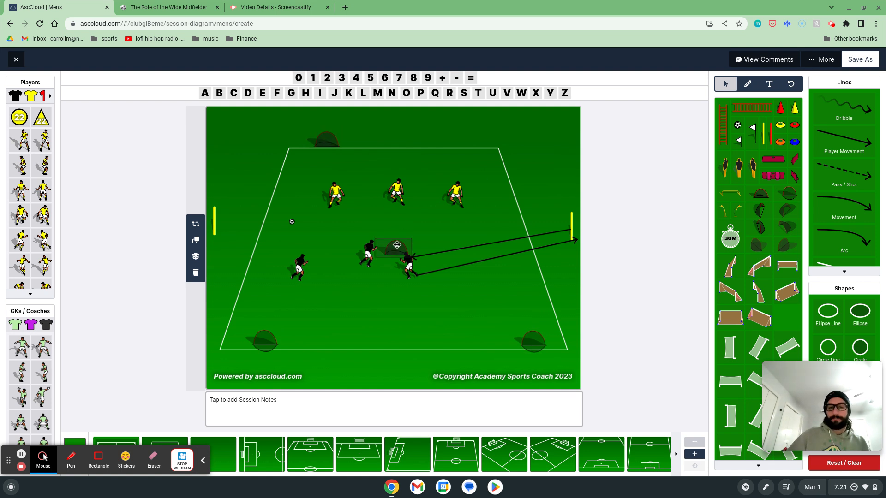
drag(395, 246, 458, 147)
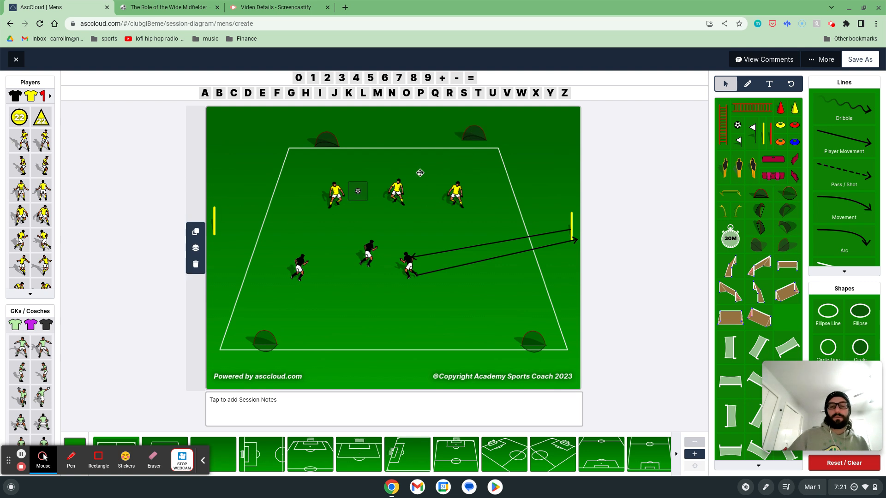
drag(357, 190, 478, 149)
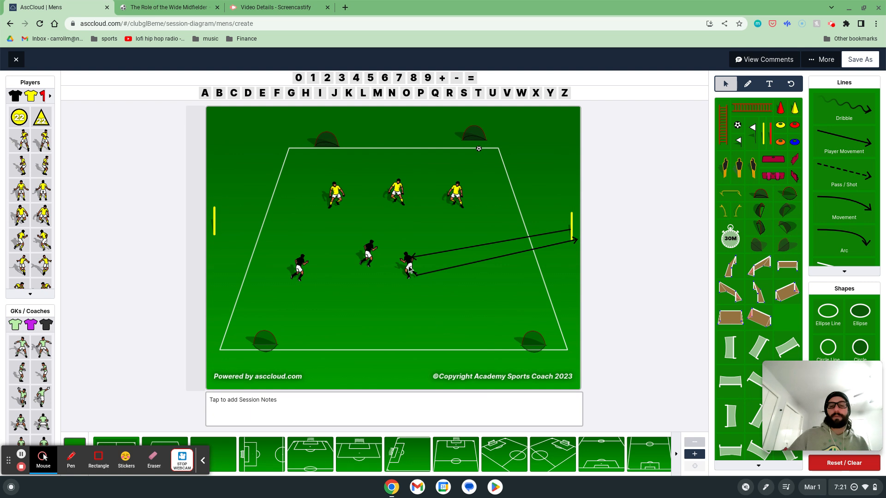
mouse_move(345, 267)
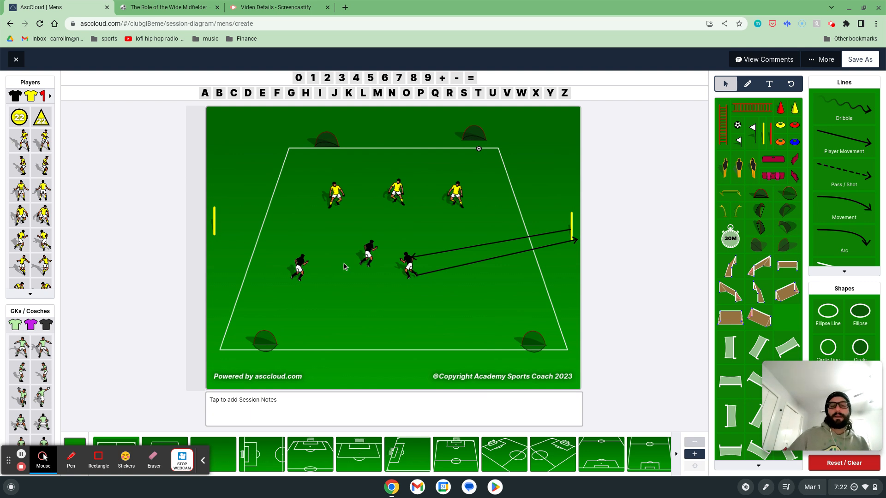
Delete the remaining run arrow and spread the black players across the pitch.
drag(367, 251, 403, 297)
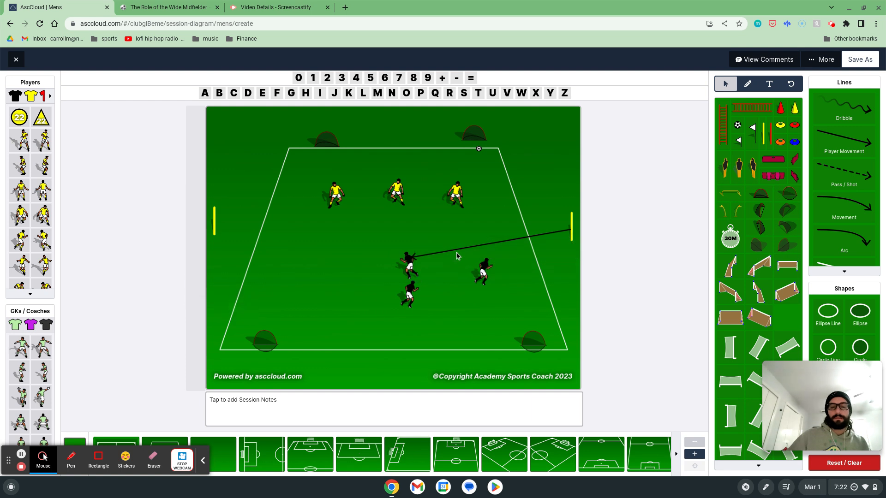
click(456, 256)
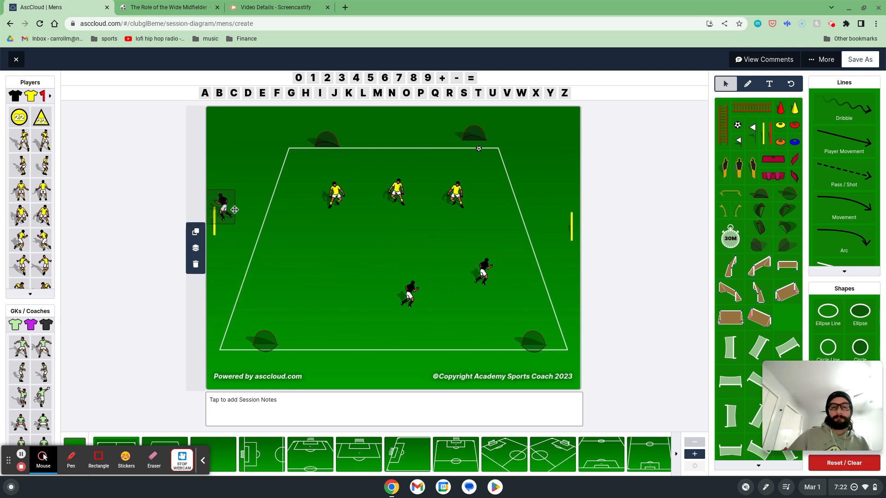
drag(220, 206, 291, 261)
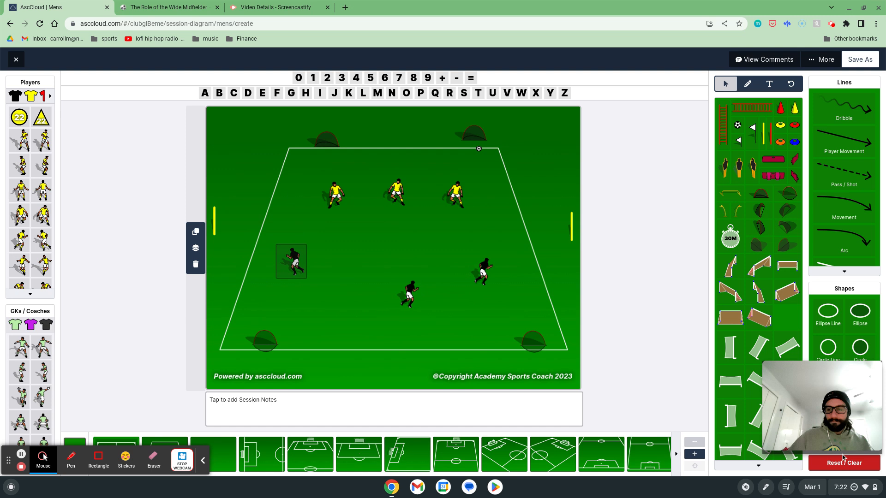
Clear every element from the AscCloud pitch with Reset / Clear.
click(842, 463)
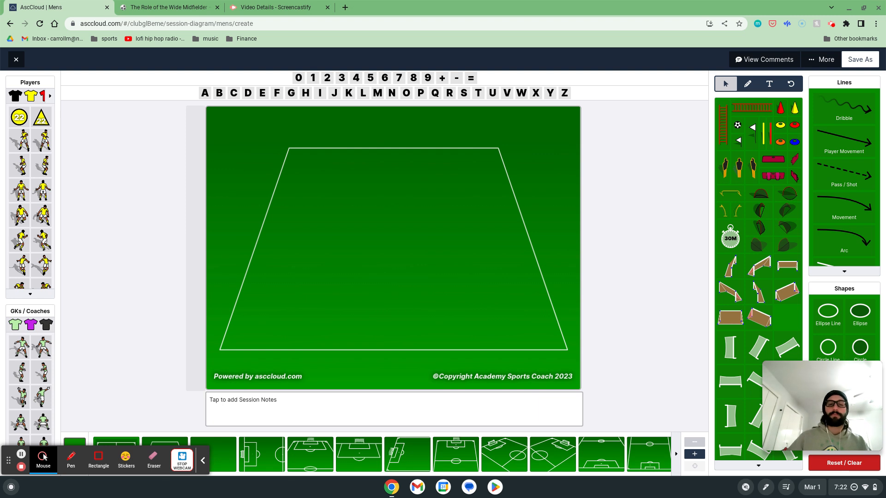
Switch back to 'The Role of the Wide Midfielder' eBook tab.
click(168, 7)
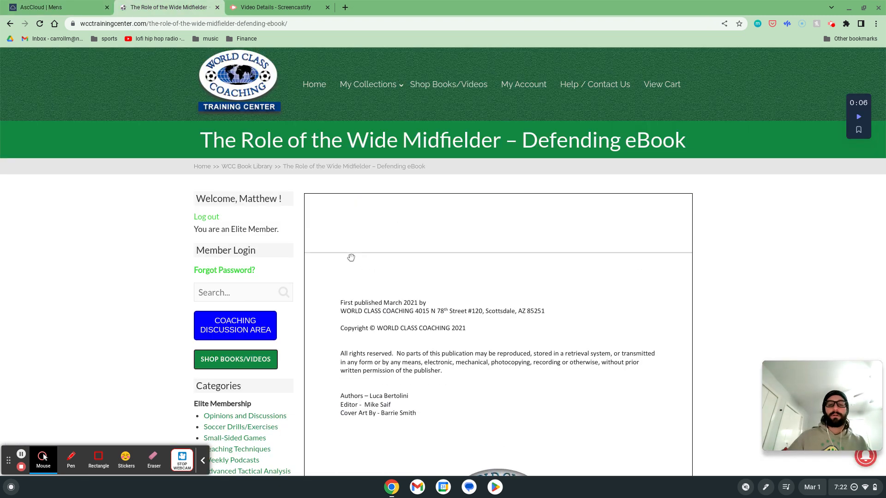